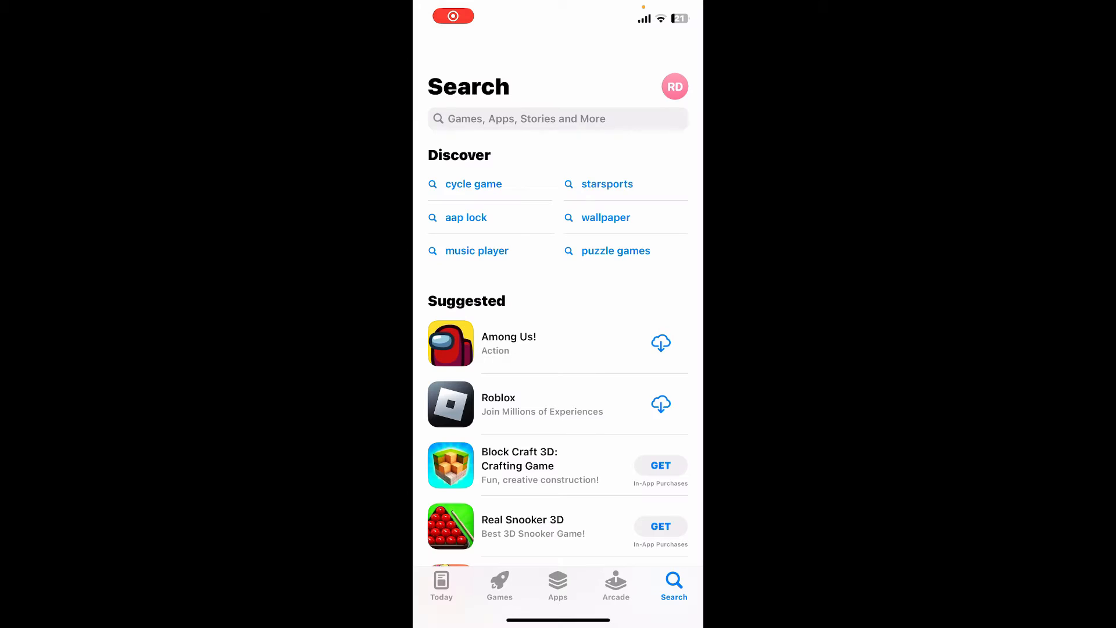
Search the App Store for "phantom wallet".
left_click(557, 118)
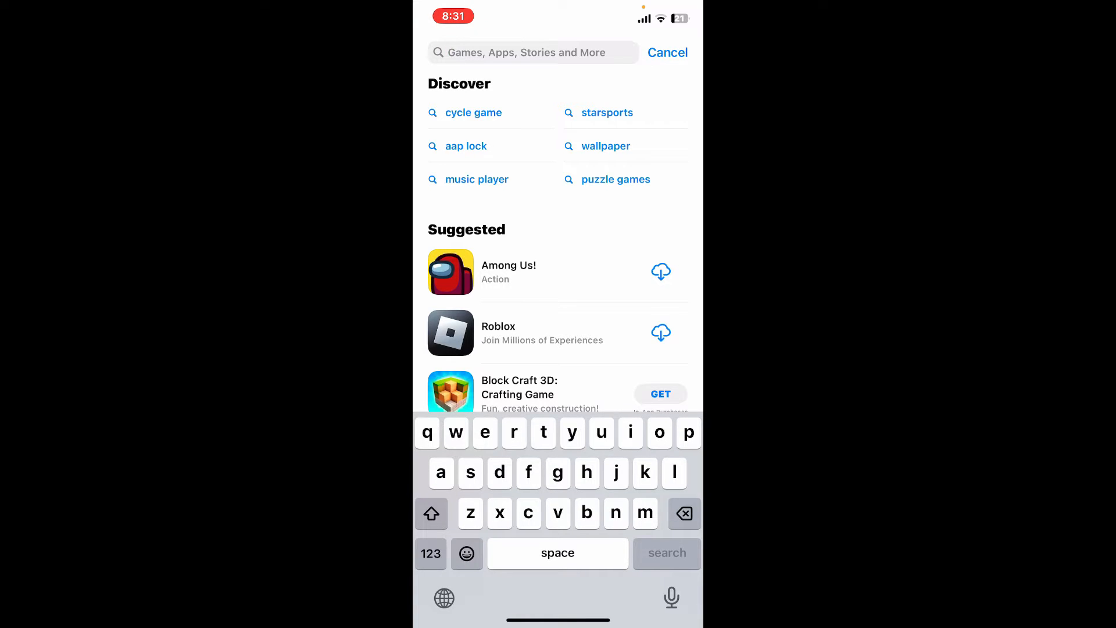
type("phantom wallet")
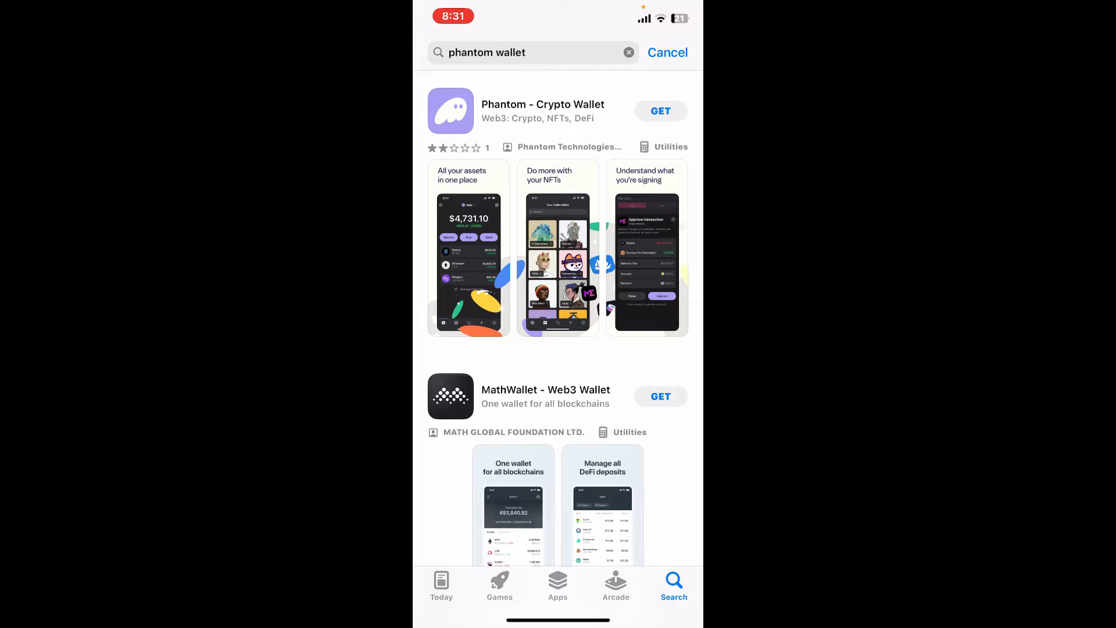
Install Phantom - Crypto Wallet from its product page via GET.
left_click(543, 110)
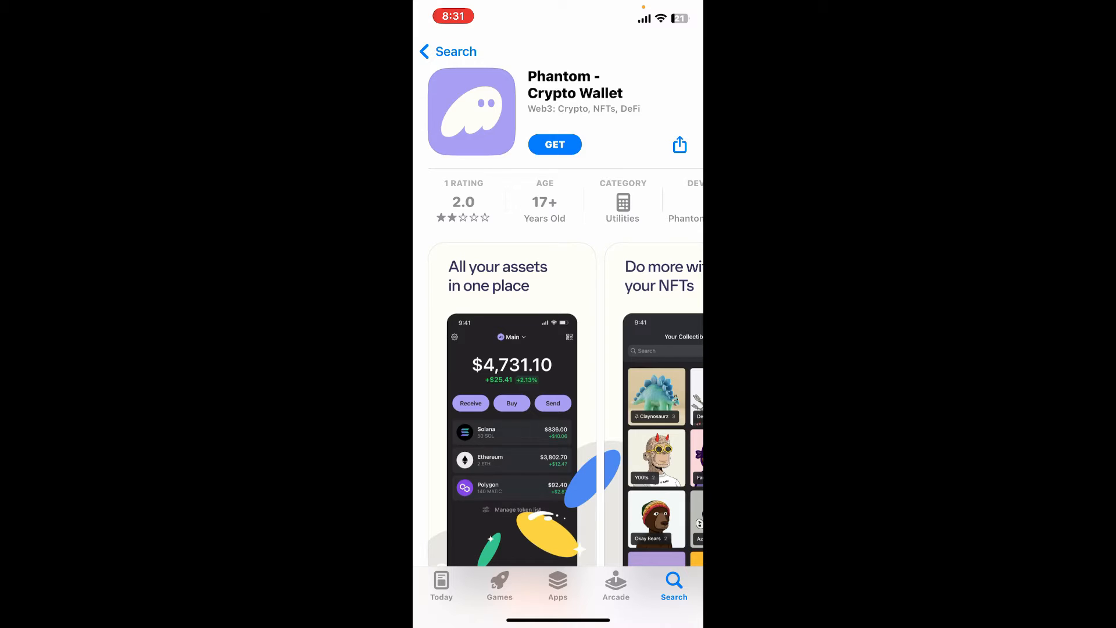
left_click(555, 144)
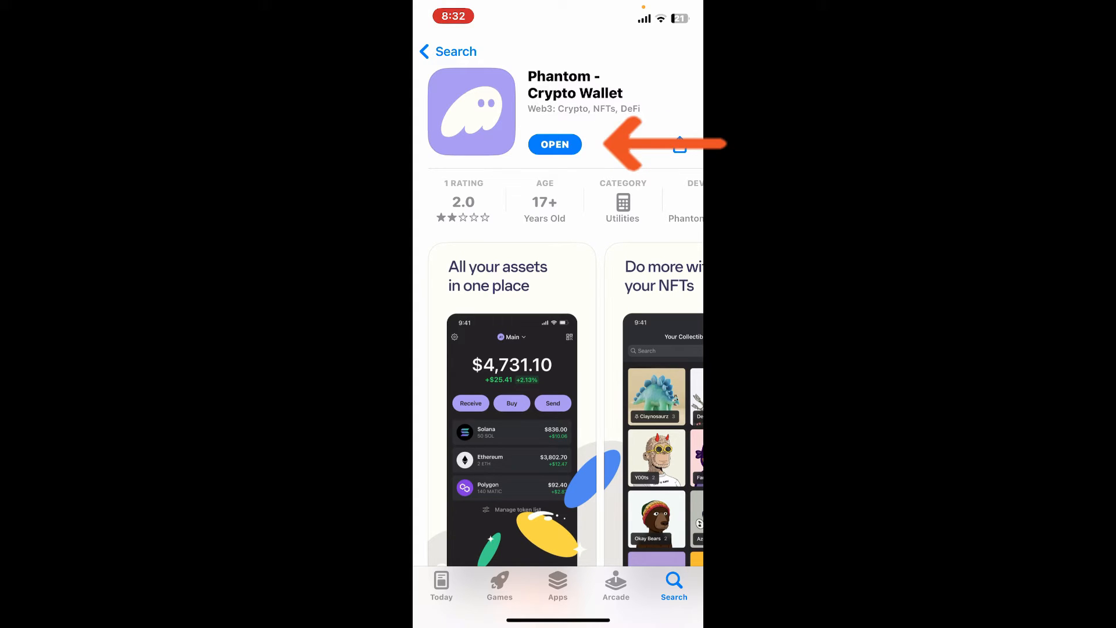
Launch Phantom to its welcome screen, then return to the home screen.
left_click(555, 144)
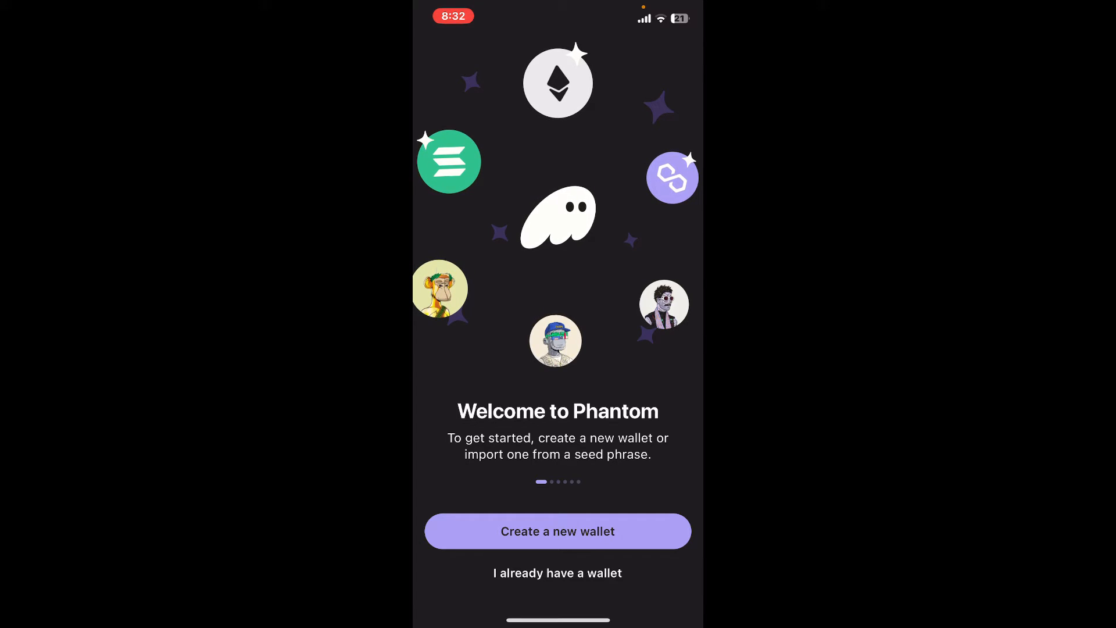
key("home")
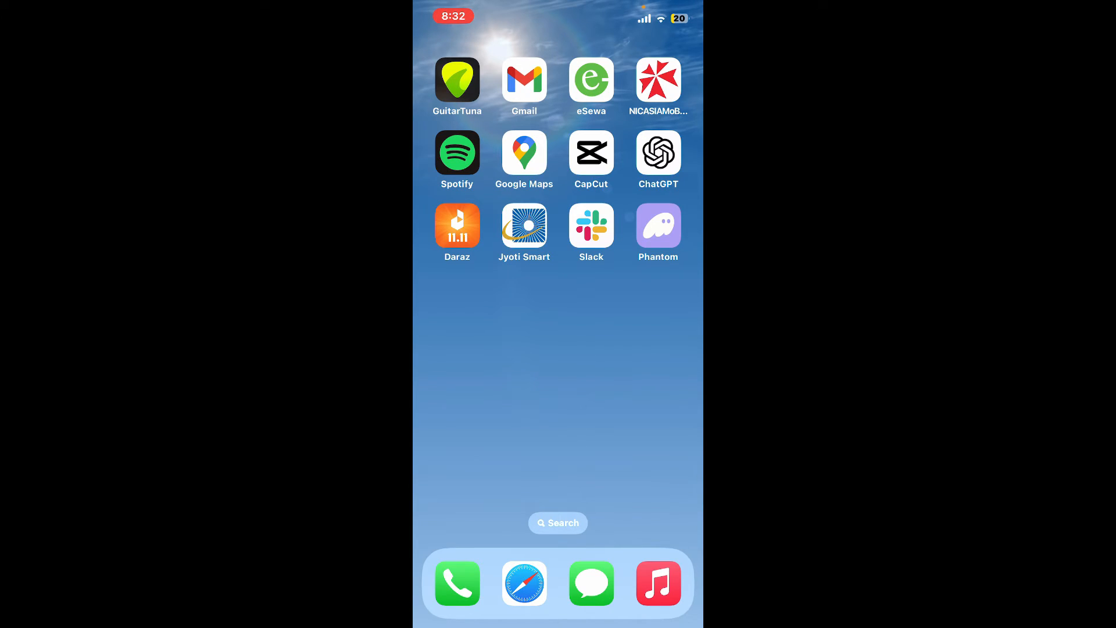